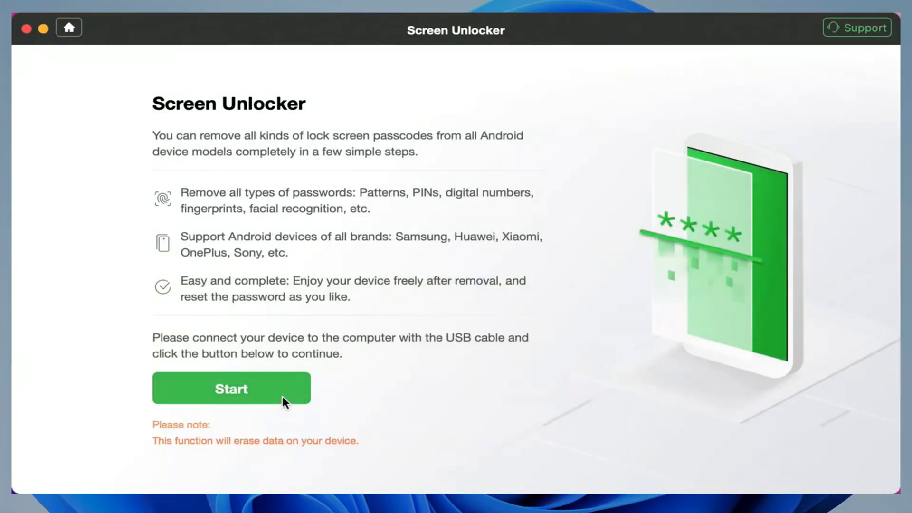
- Start removing the connected tablet's screen lock in Screen Unlocker, accepting data erasure
click(230, 388)
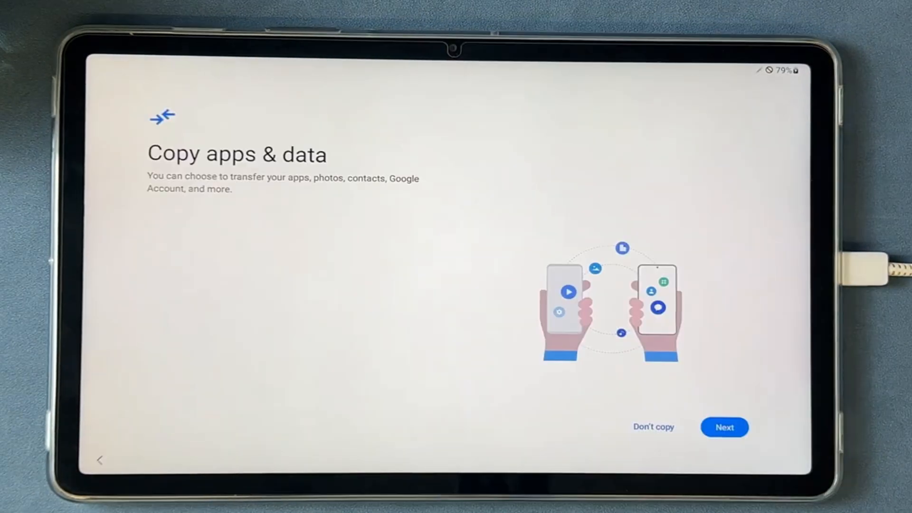
- Skip copying old data, accept Google services, and agree to Samsung services
click(724, 427)
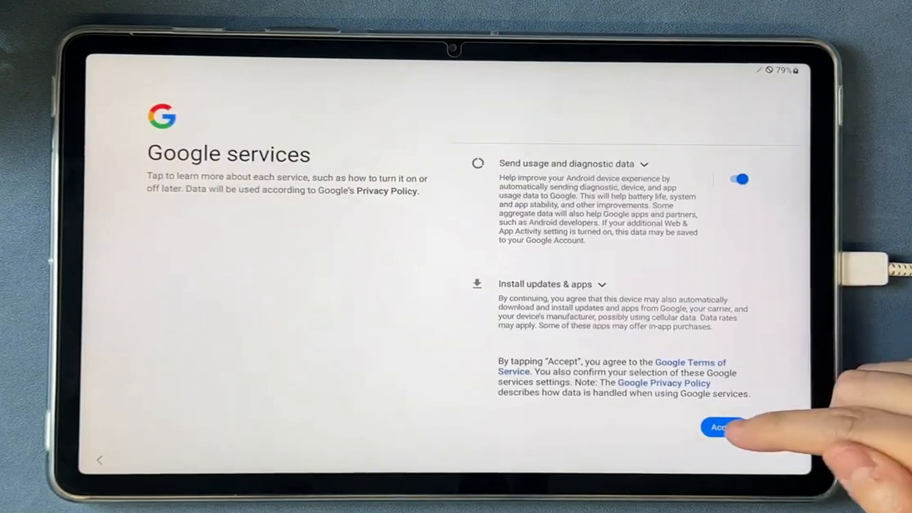
click(721, 427)
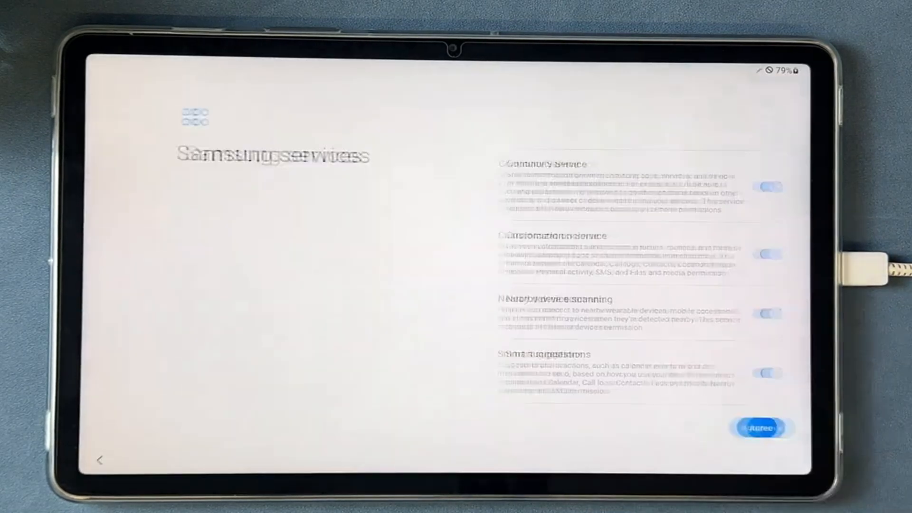
click(760, 426)
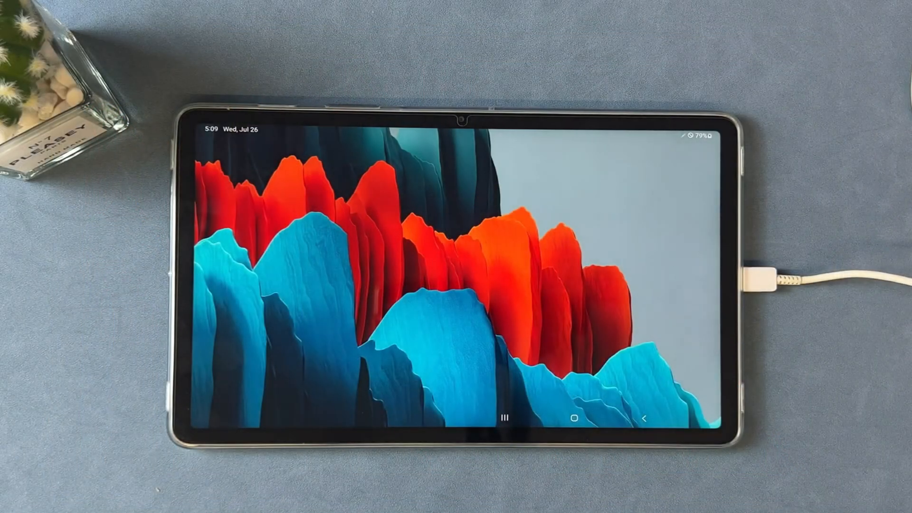